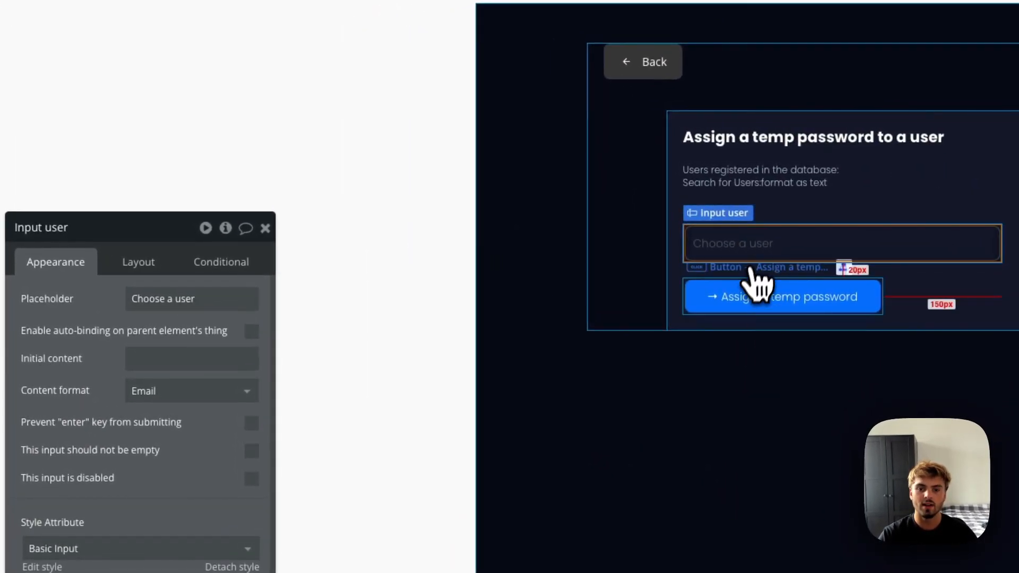
# Step: Select the Assign a temp password button and bring up its click workflow
pyautogui.click(781, 296)
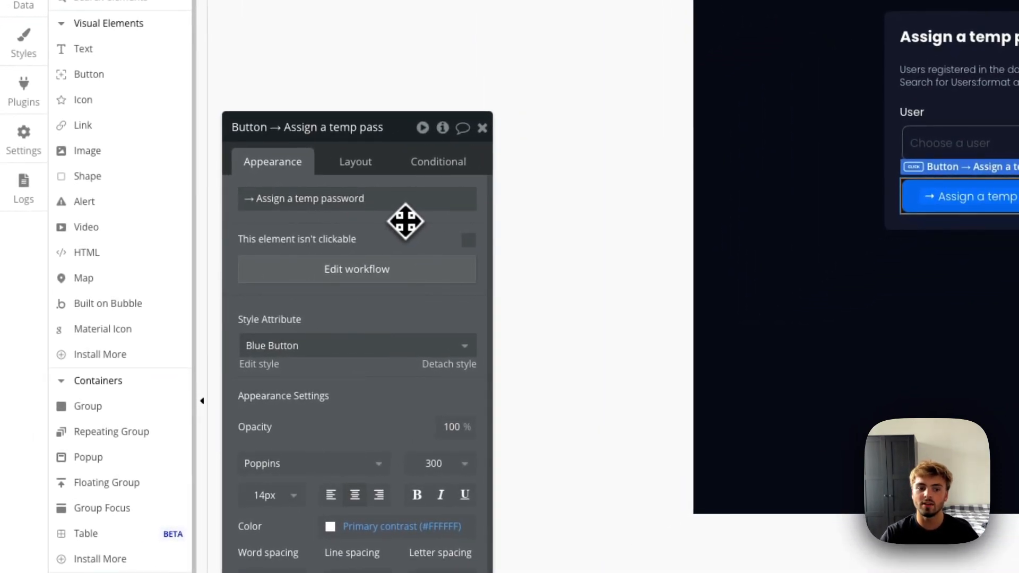
pyautogui.click(357, 270)
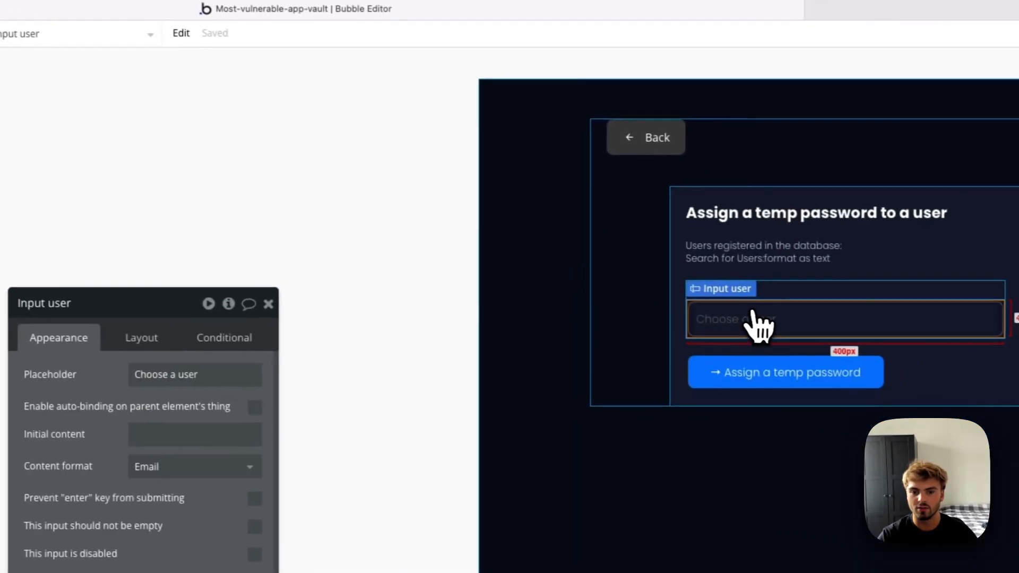
pyautogui.click(786, 373)
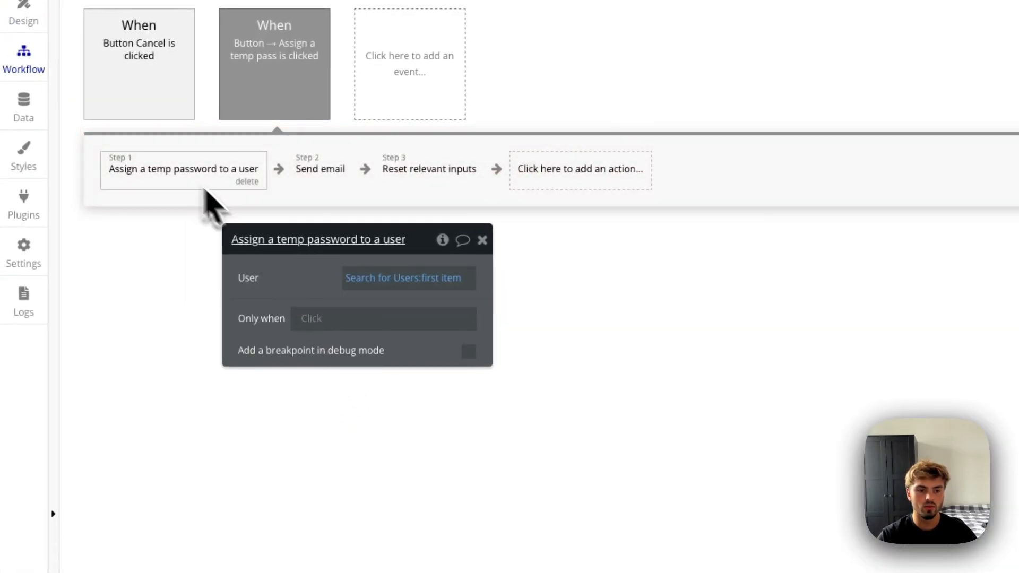
pyautogui.click(407, 278)
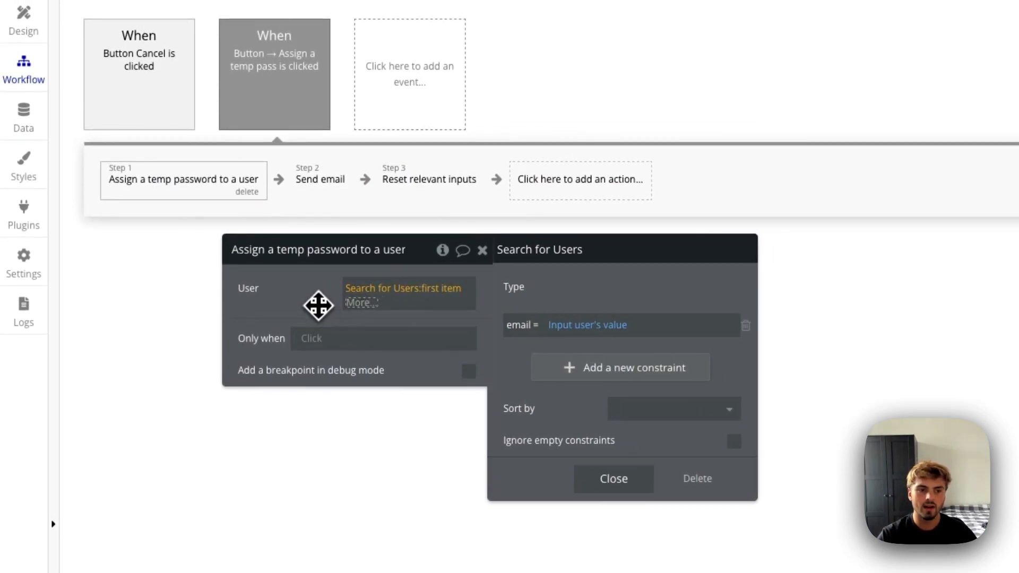
pyautogui.click(614, 479)
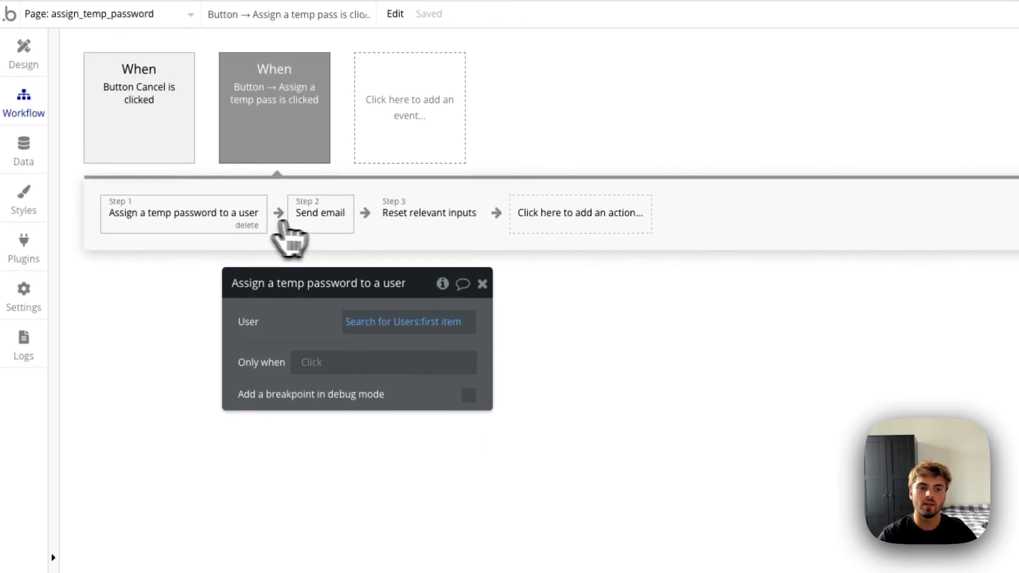
pyautogui.click(320, 212)
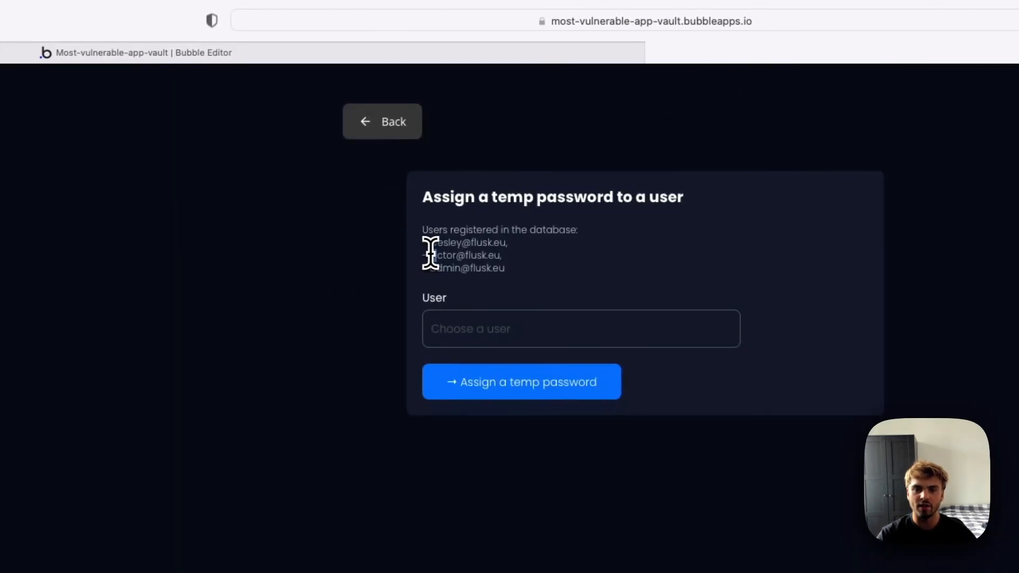
pyautogui.doubleClick(452, 255)
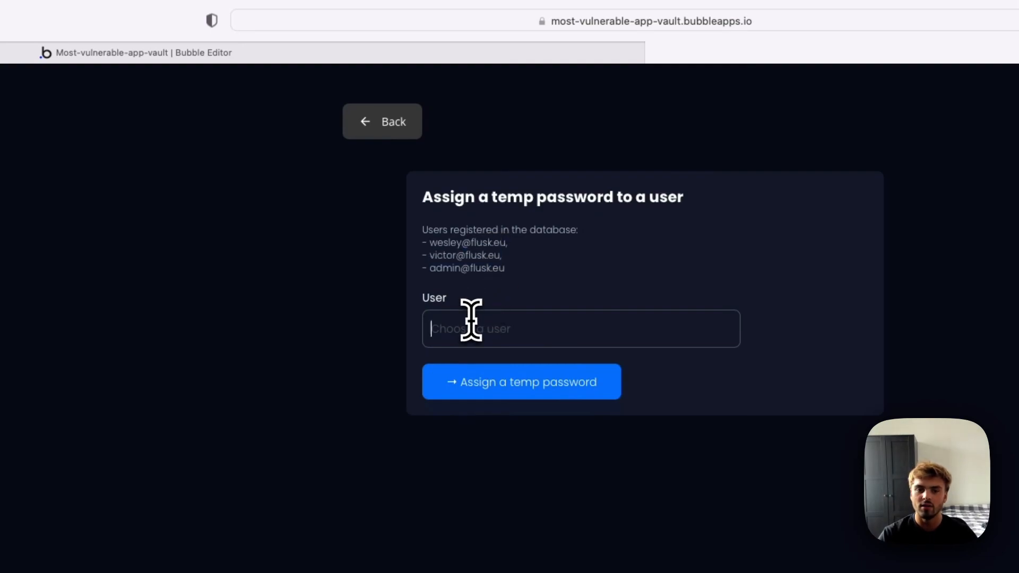
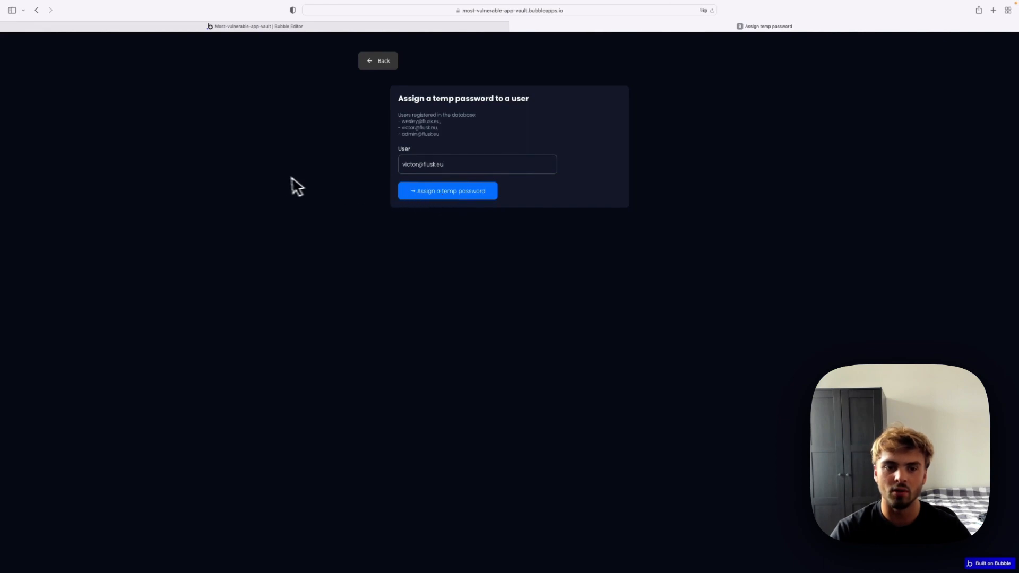
pyautogui.rightClick(295, 183)
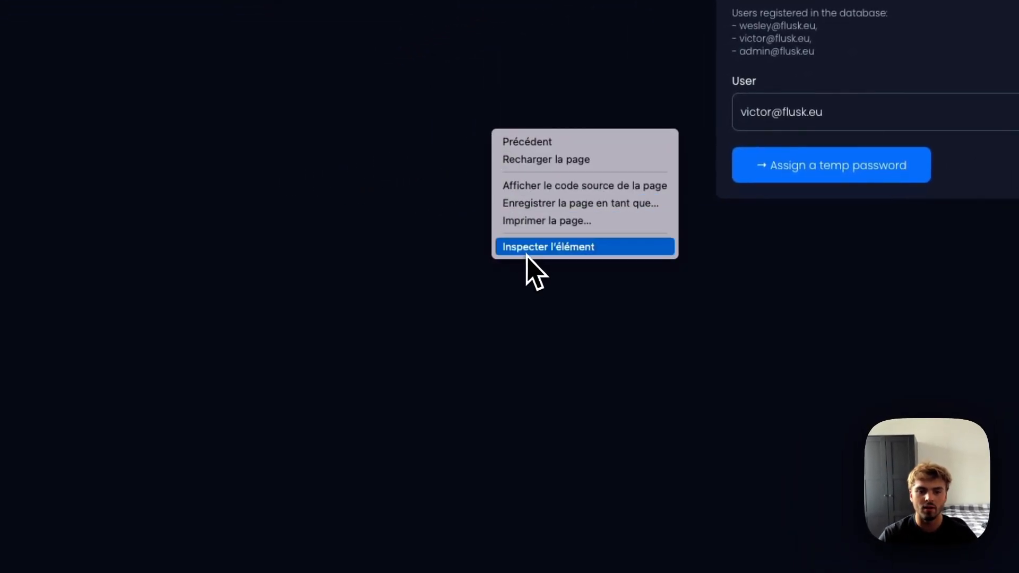
pyautogui.click(547, 246)
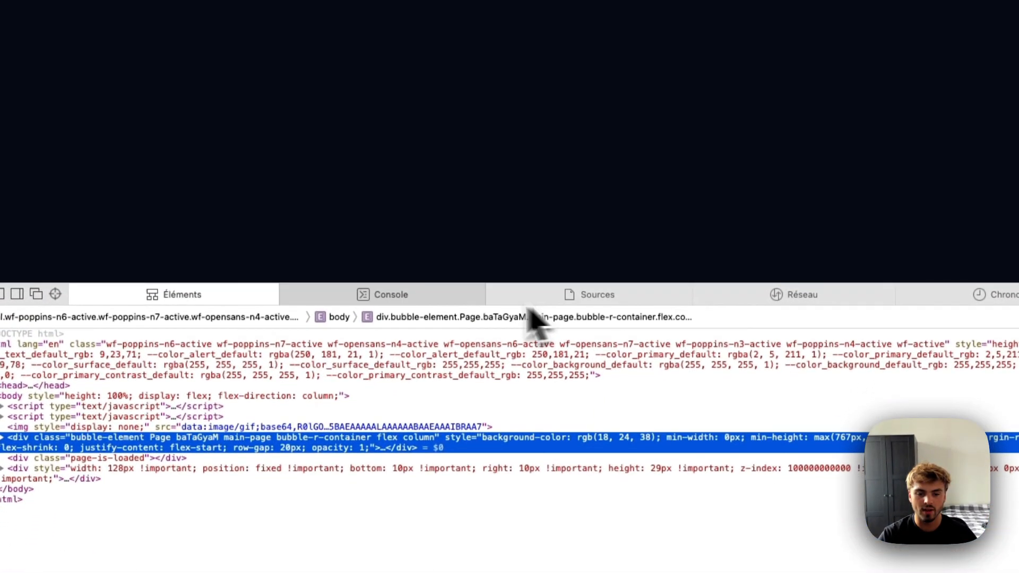
pyautogui.click(801, 296)
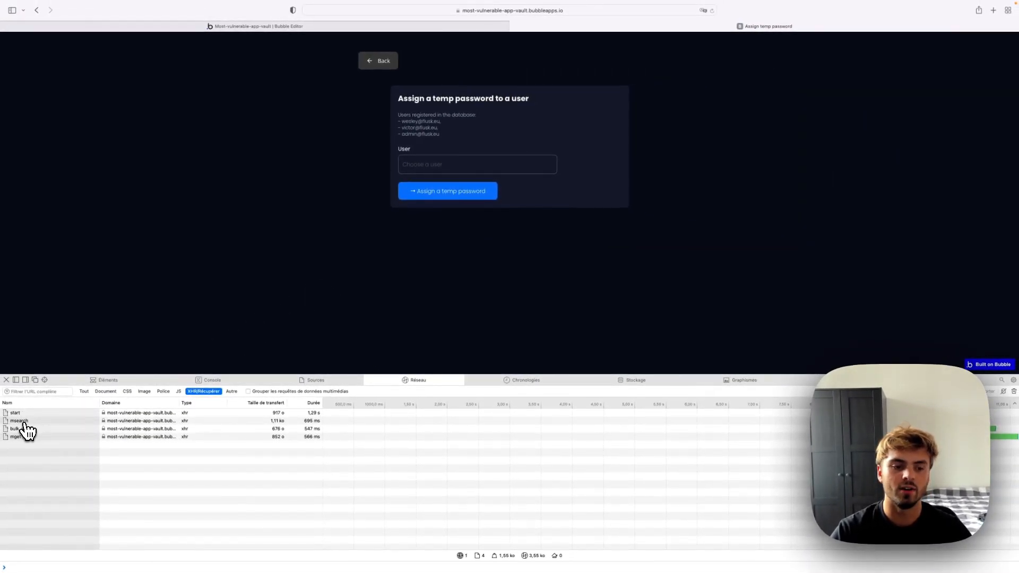
pyautogui.moveTo(18, 422)
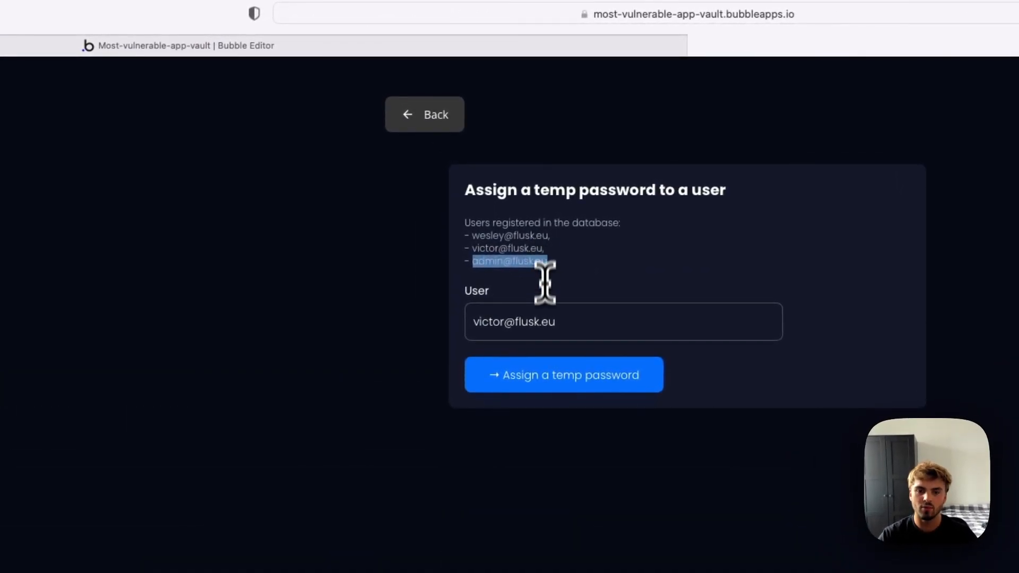
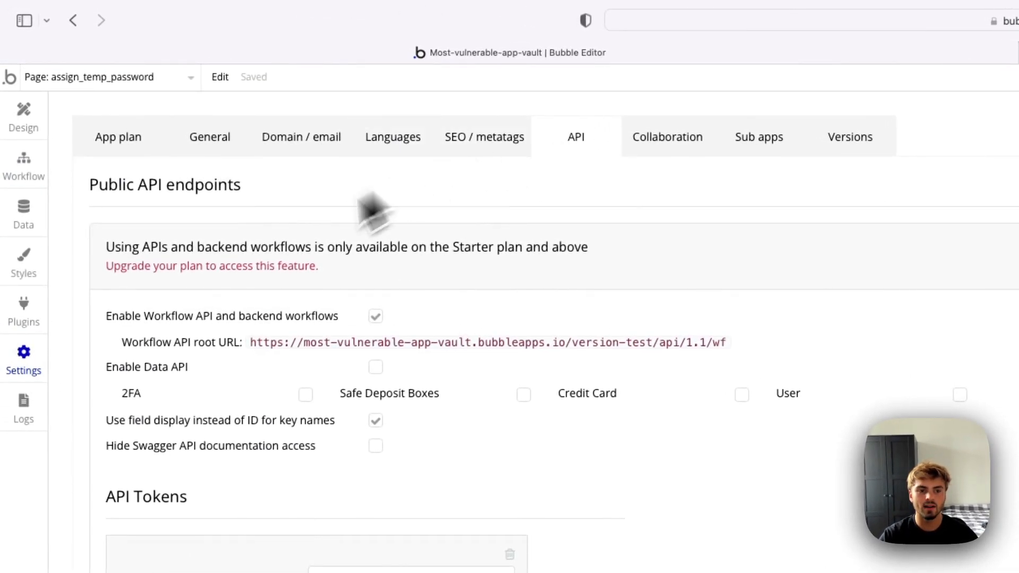
pyautogui.moveTo(199, 348)
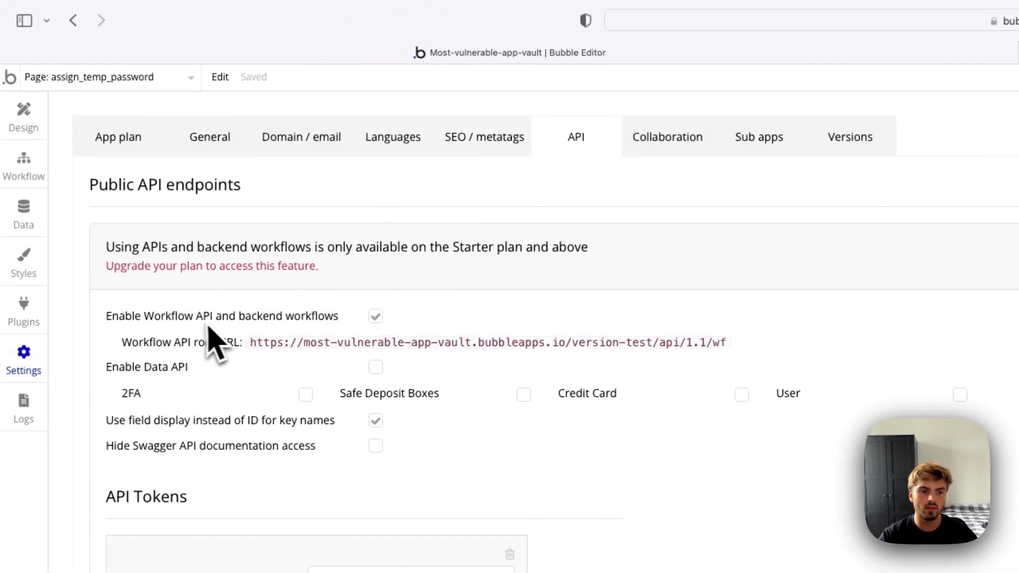
# Step: Navigate from the page dropdown to the Backend workflows area
pyautogui.click(376, 317)
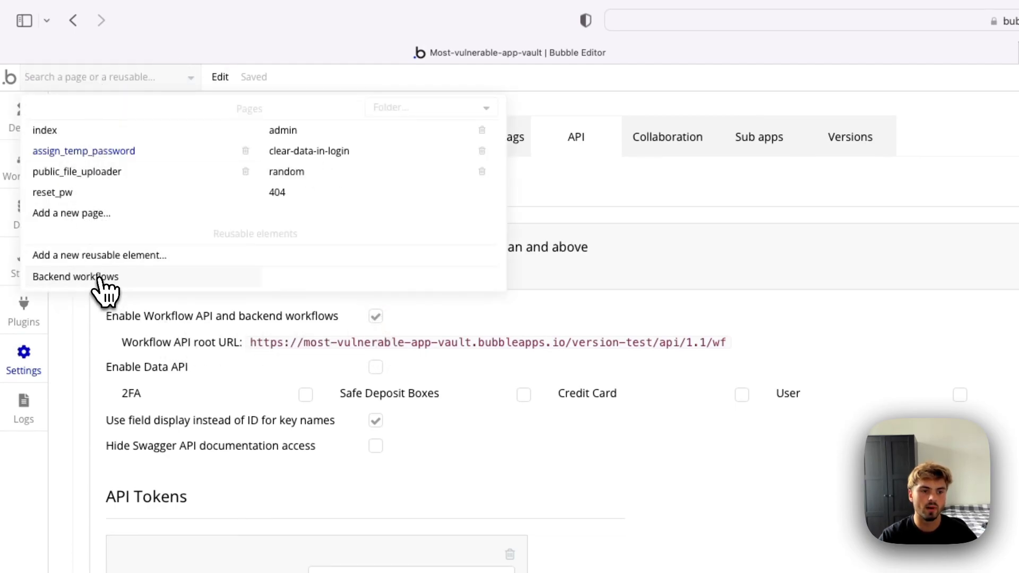
pyautogui.click(74, 276)
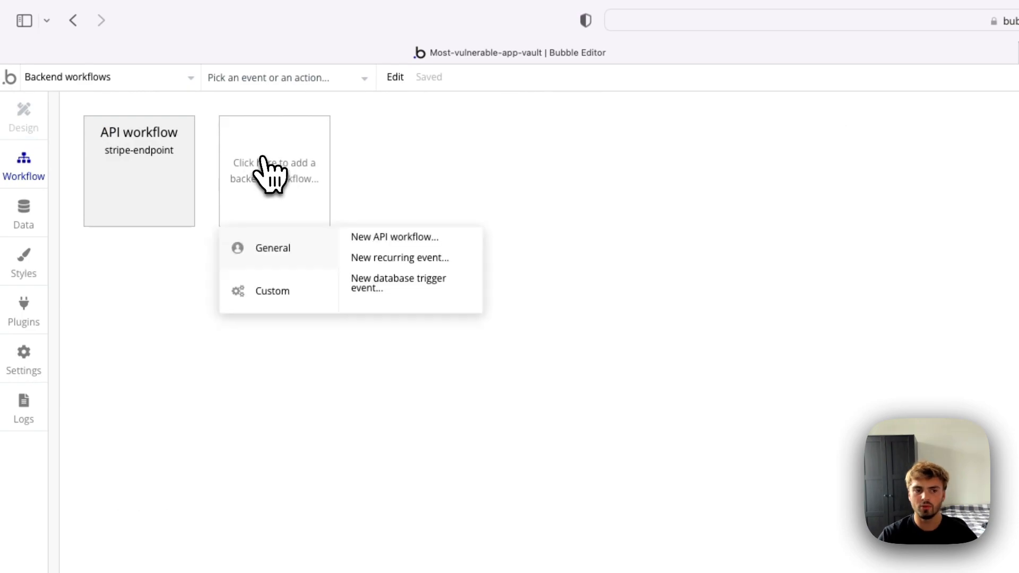
# Step: Create the assign-temp-password API workflow with an email text parameter and start its first action
pyautogui.click(394, 237)
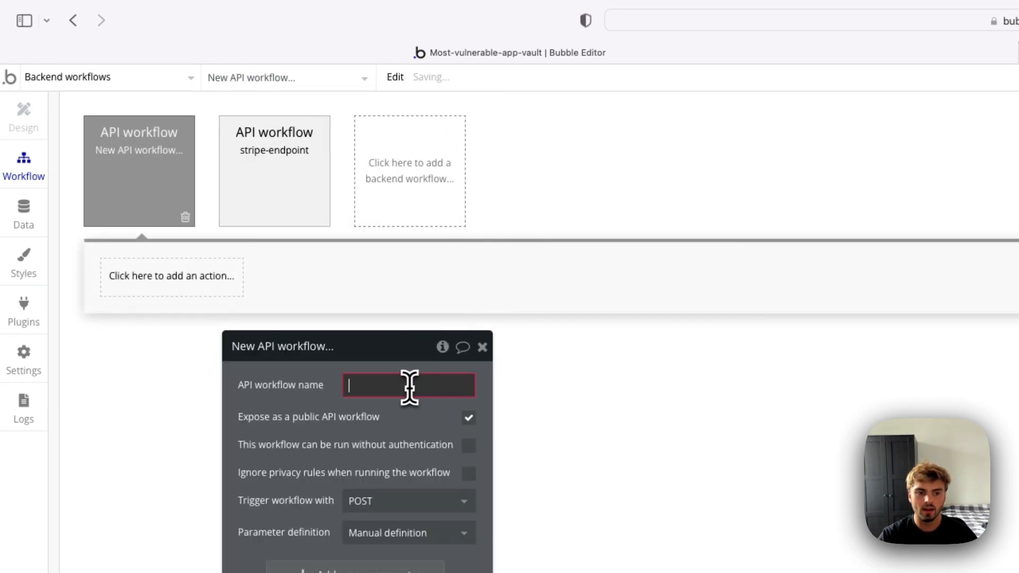
pyautogui.write('assign-temp-password')
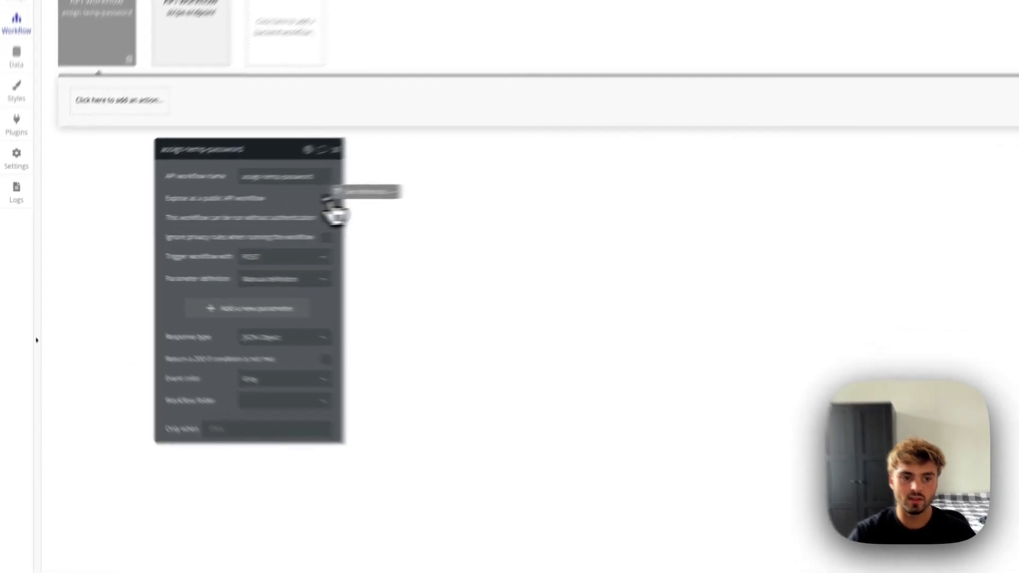
pyautogui.click(247, 307)
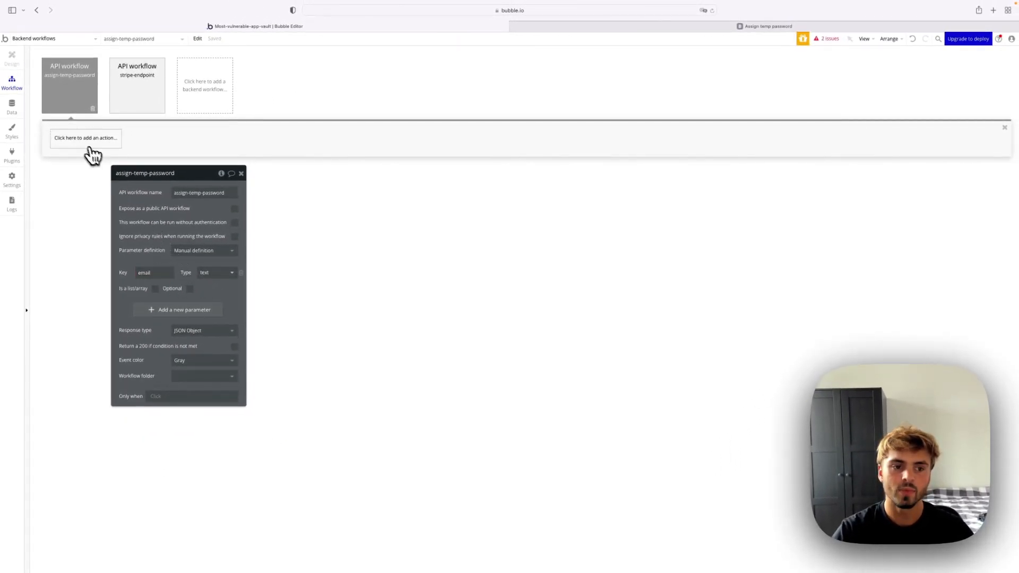
pyautogui.click(85, 138)
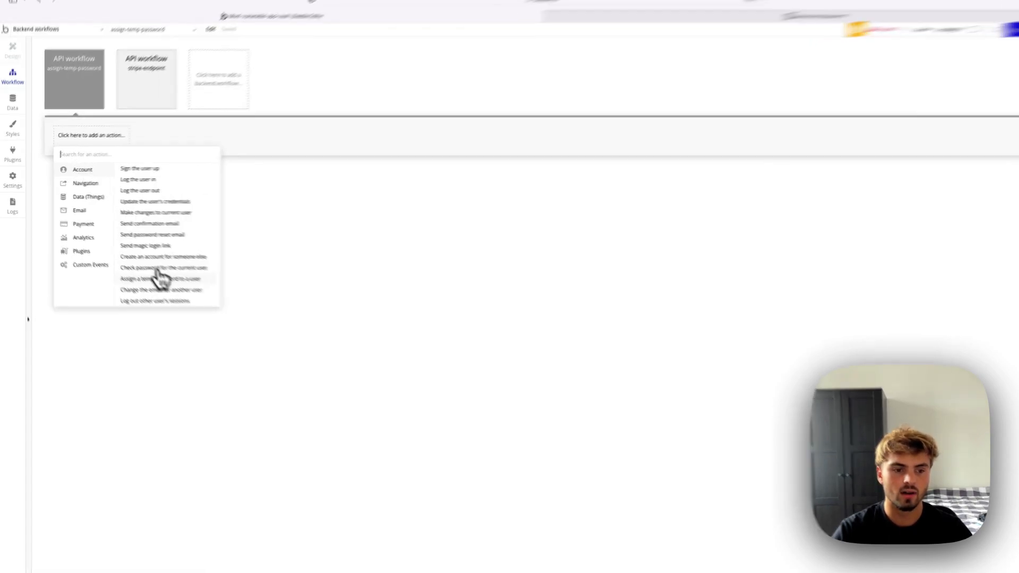
# Step: Assign a temp password to the first User found whose email equals the email parameter
pyautogui.click(162, 278)
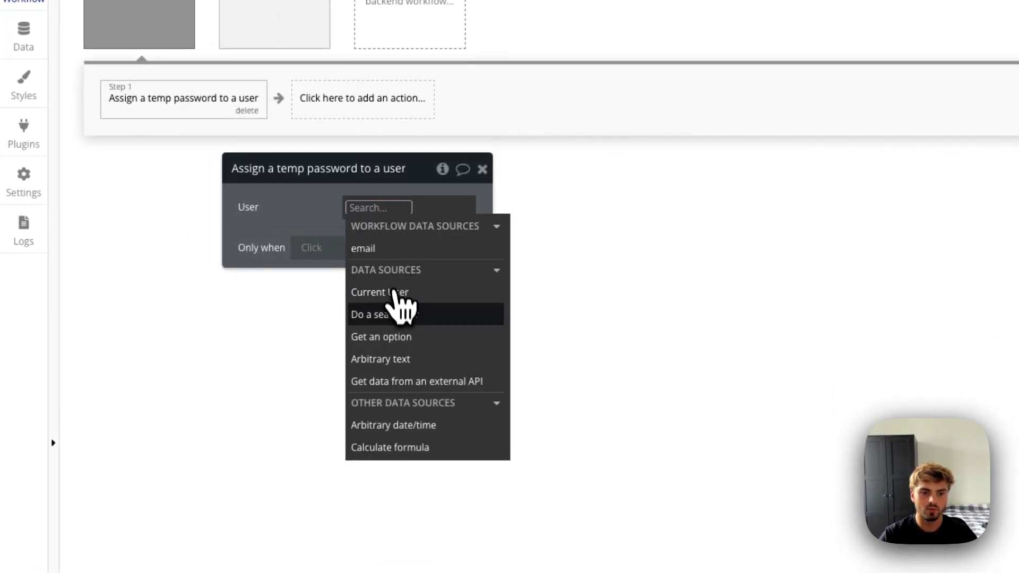
pyautogui.click(393, 314)
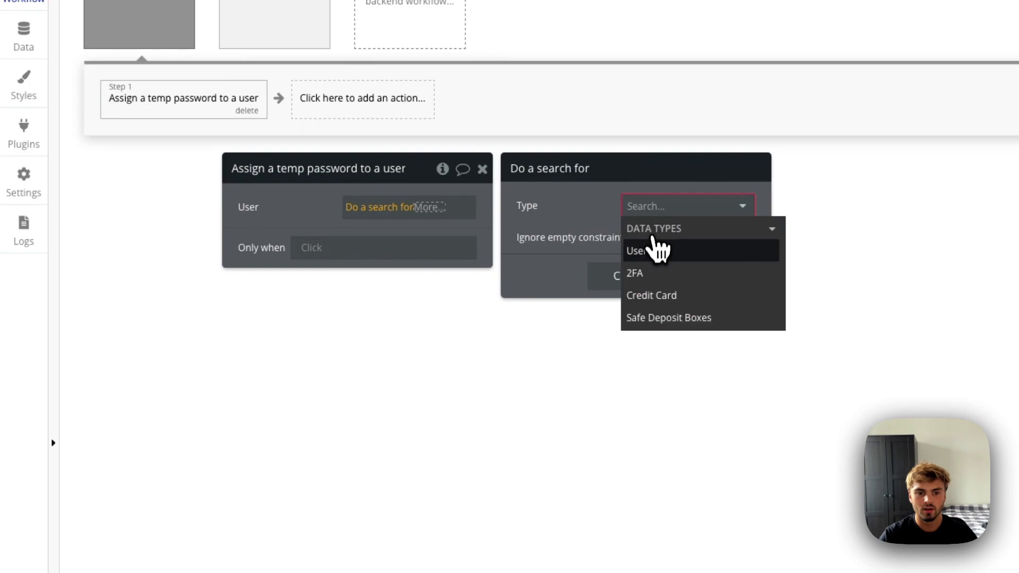
pyautogui.click(634, 250)
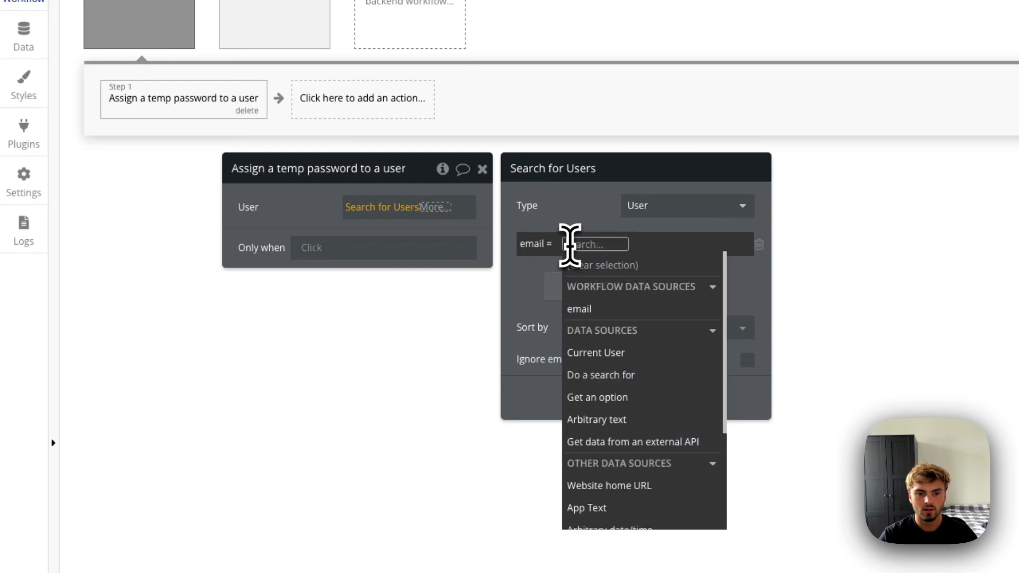
pyautogui.click(578, 309)
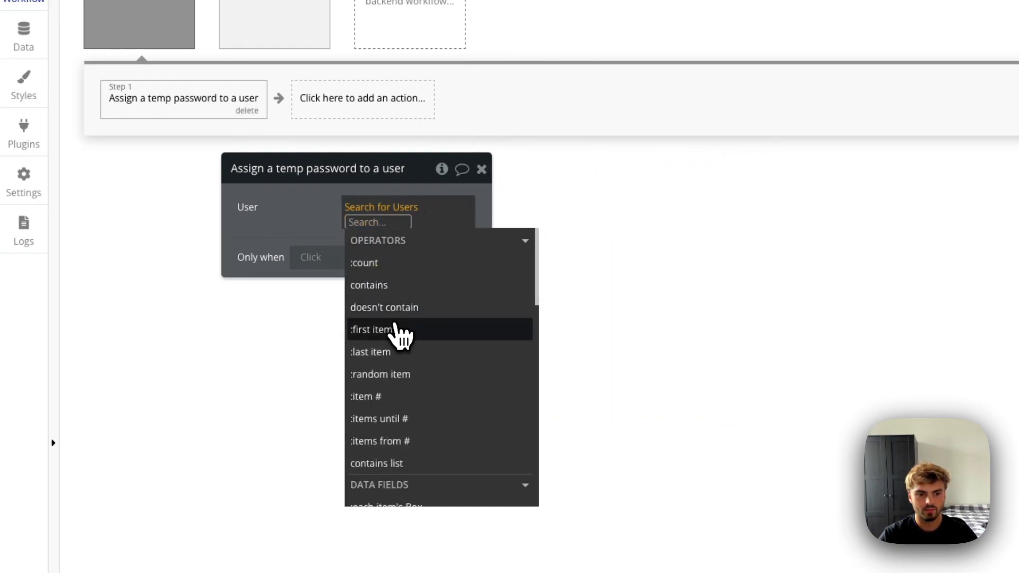
pyautogui.click(363, 98)
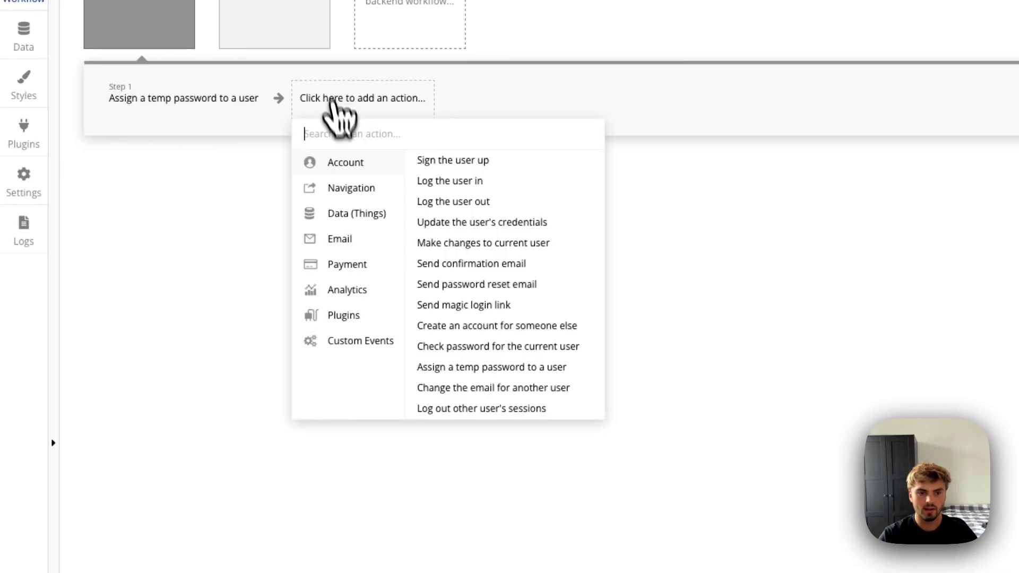
# Step: Add a Send email step to the email parameter with body 'Your new password:' plus step 1's result
pyautogui.click(471, 263)
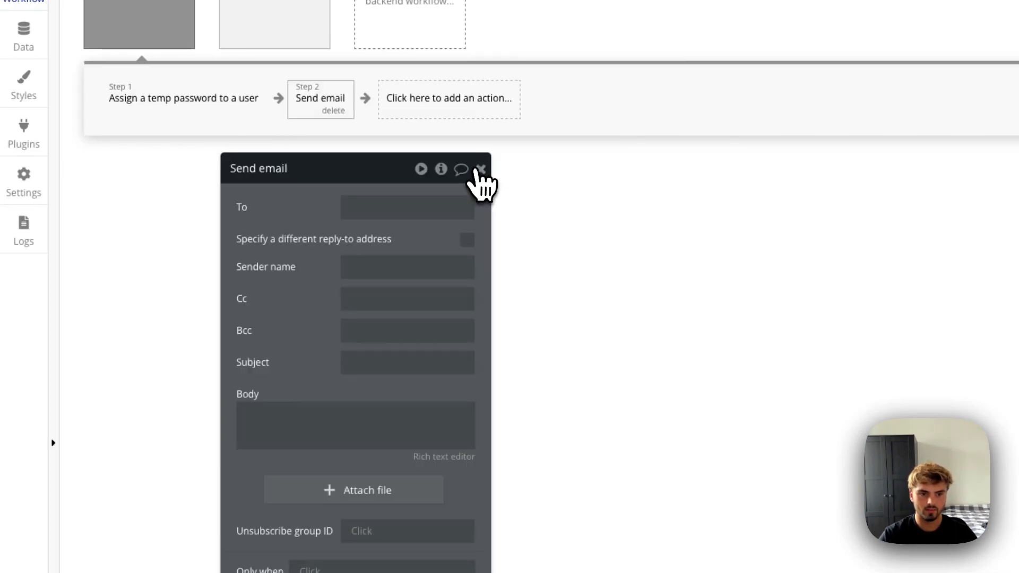
pyautogui.click(408, 207)
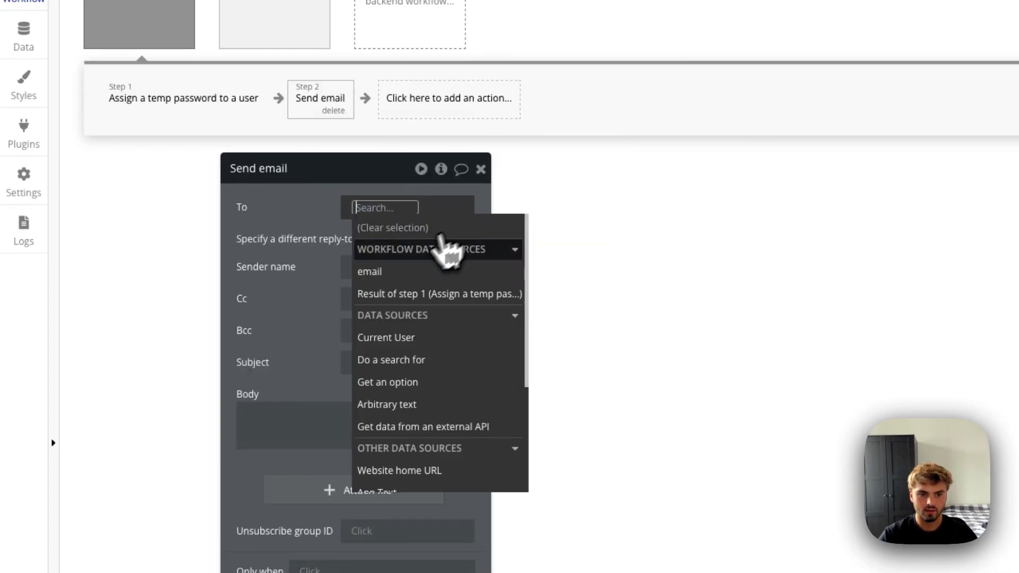
pyautogui.click(370, 271)
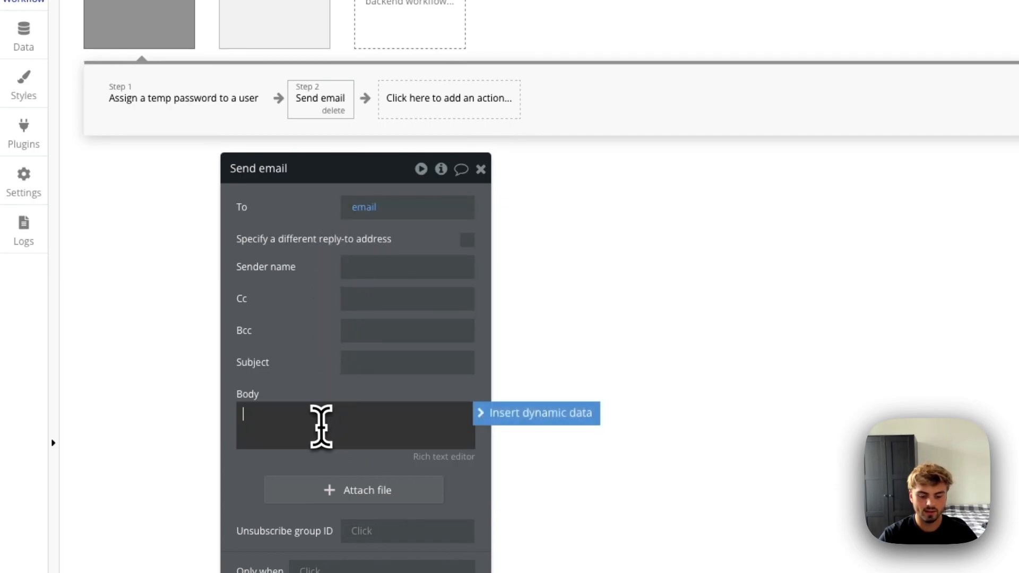
pyautogui.write('Your new pass')
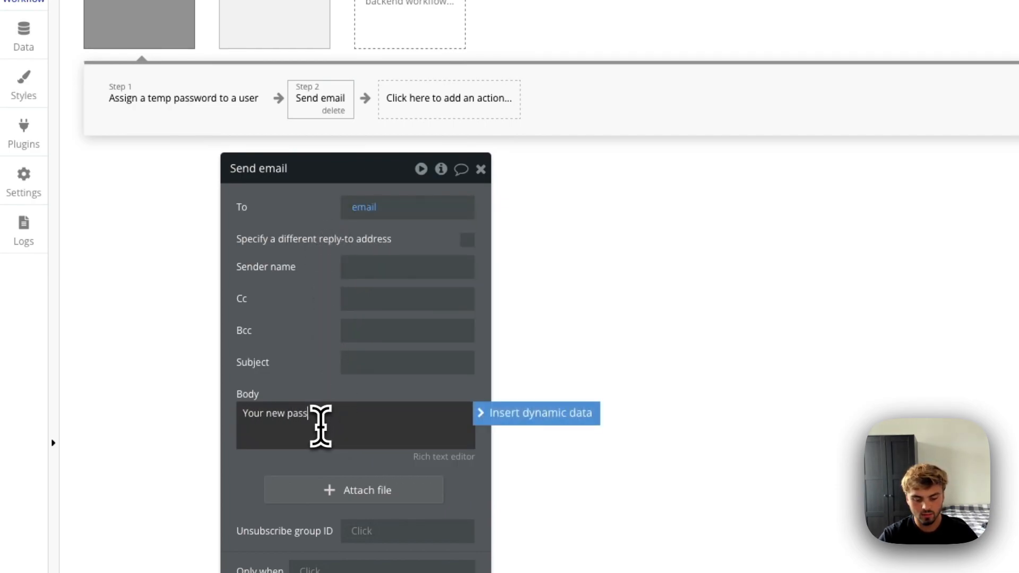
pyautogui.click(536, 413)
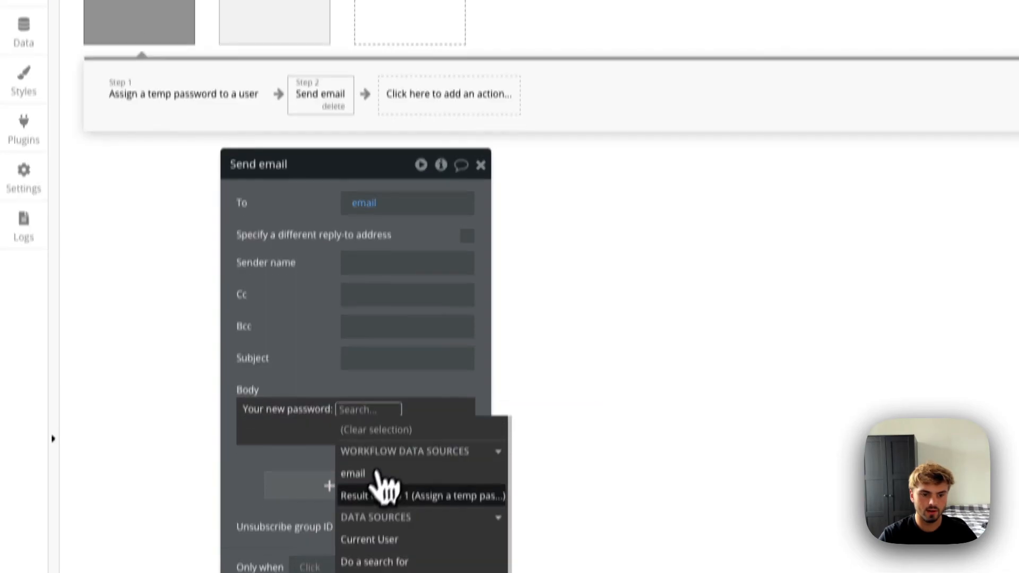
pyautogui.click(390, 496)
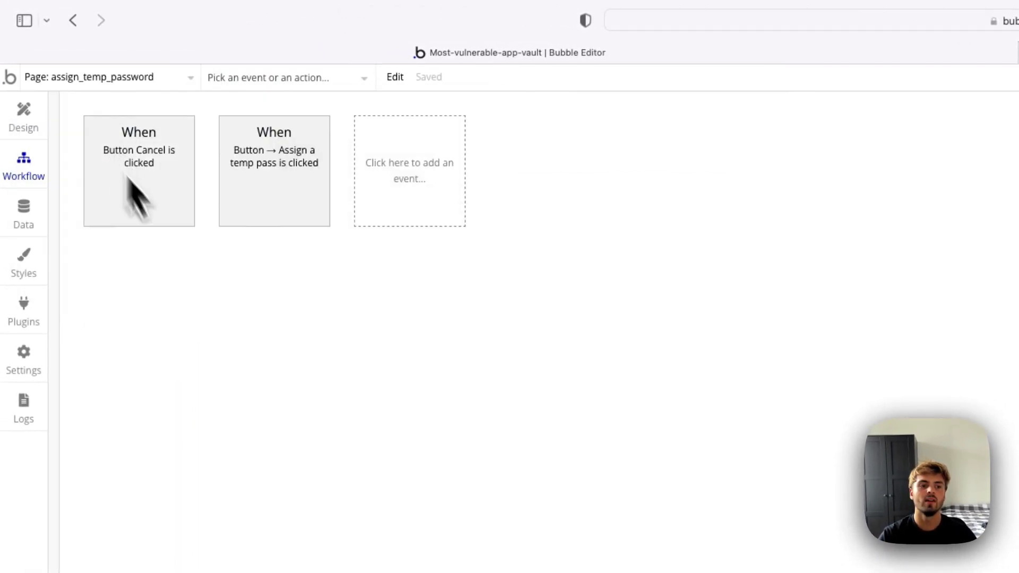
# Step: Delete the button workflow's old password and email steps, leaving room for a Schedule API Workflow step
pyautogui.click(274, 154)
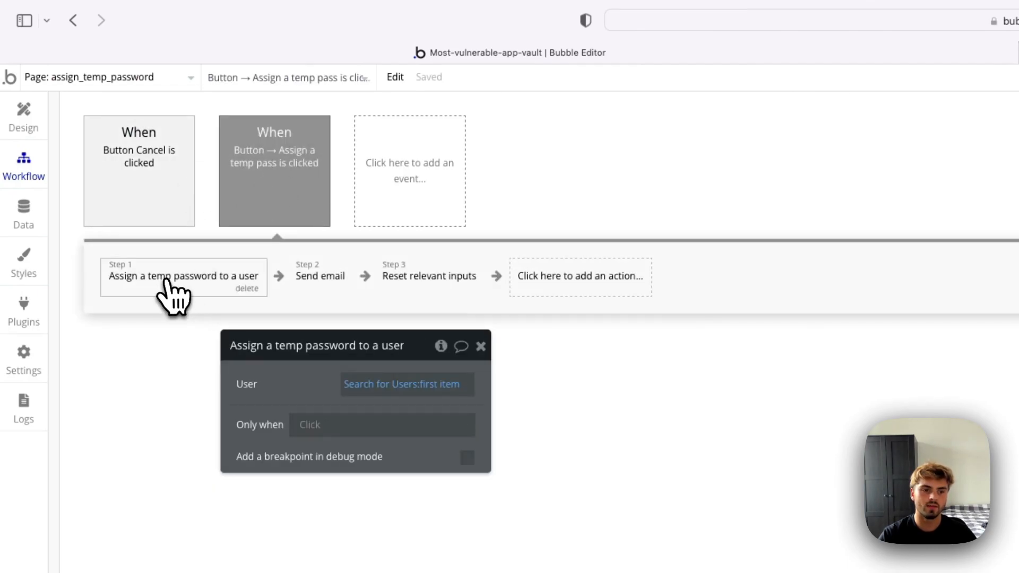
pyautogui.click(248, 289)
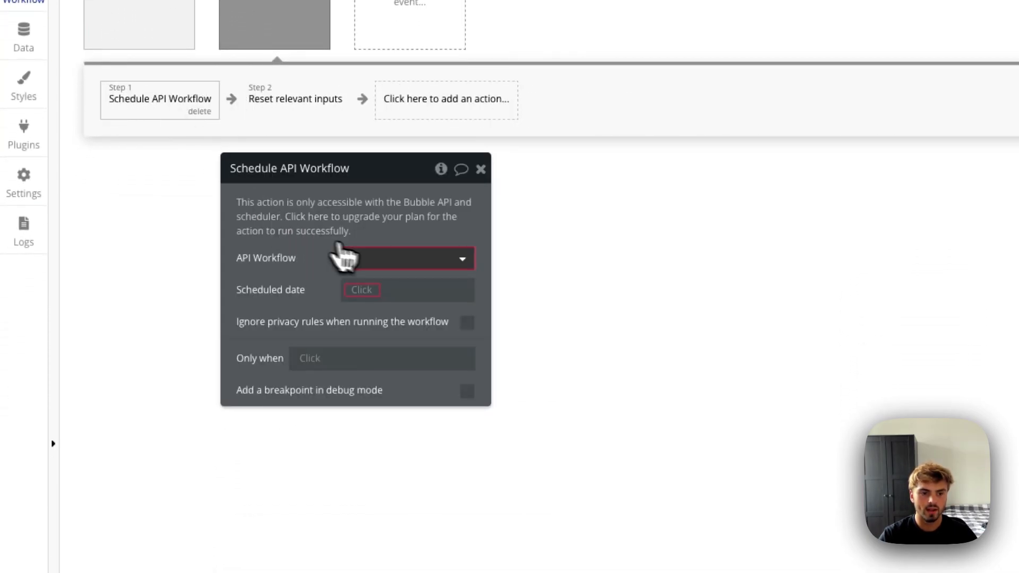
# Step: Target assign-temp-password at Current date/time, passing Input user's value as email
pyautogui.click(361, 289)
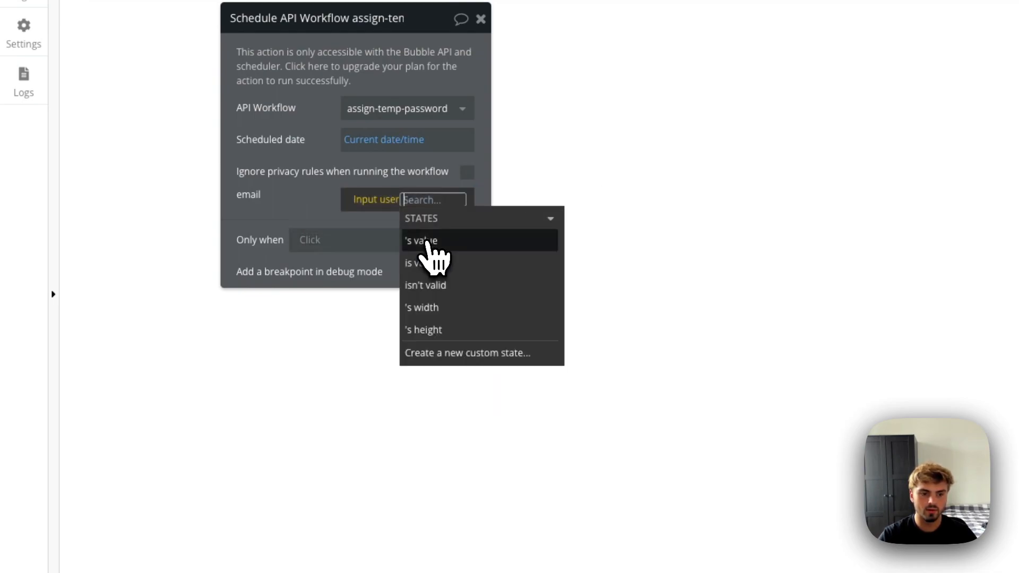
pyautogui.click(420, 240)
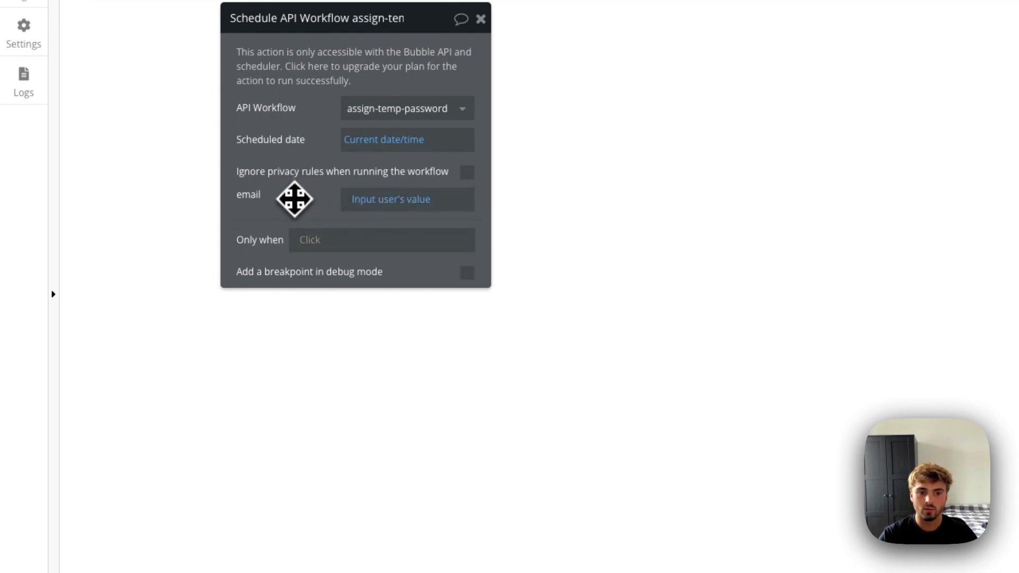